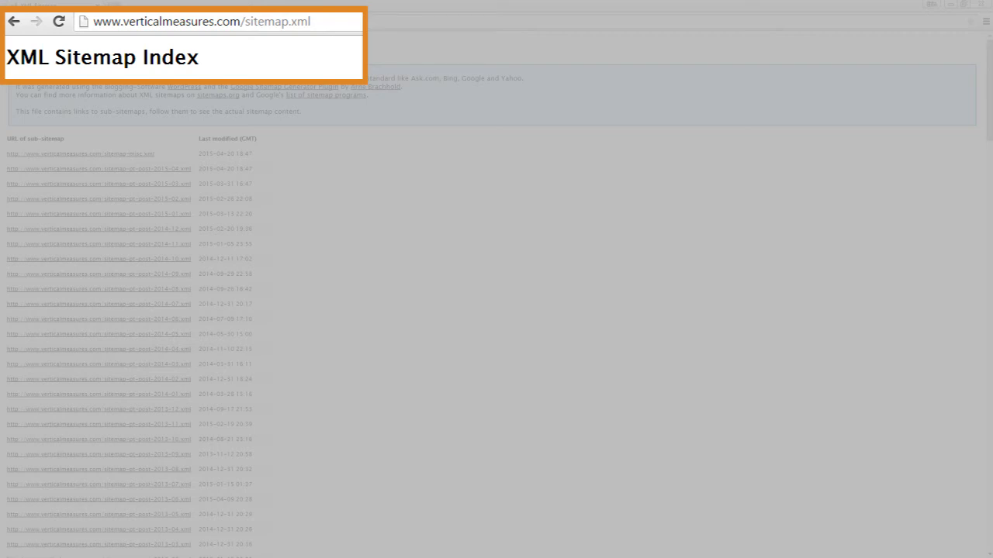
Step: Point out the post URLs with 20% priority, Weekly frequency and March 2015 last-modified dates
{"action": "left_click", "coordinate": [83, 168]}
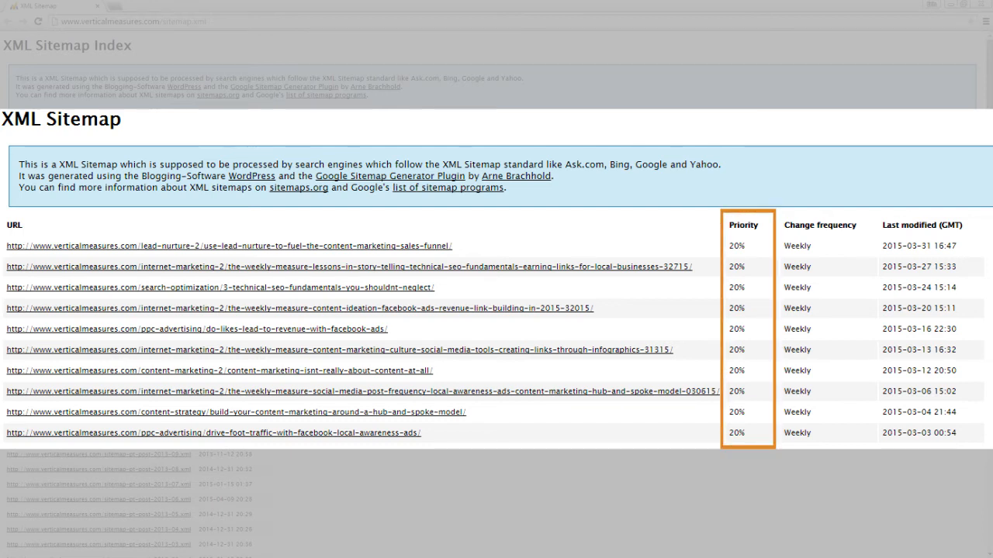
{"action": "left_click", "coordinate": [922, 225]}
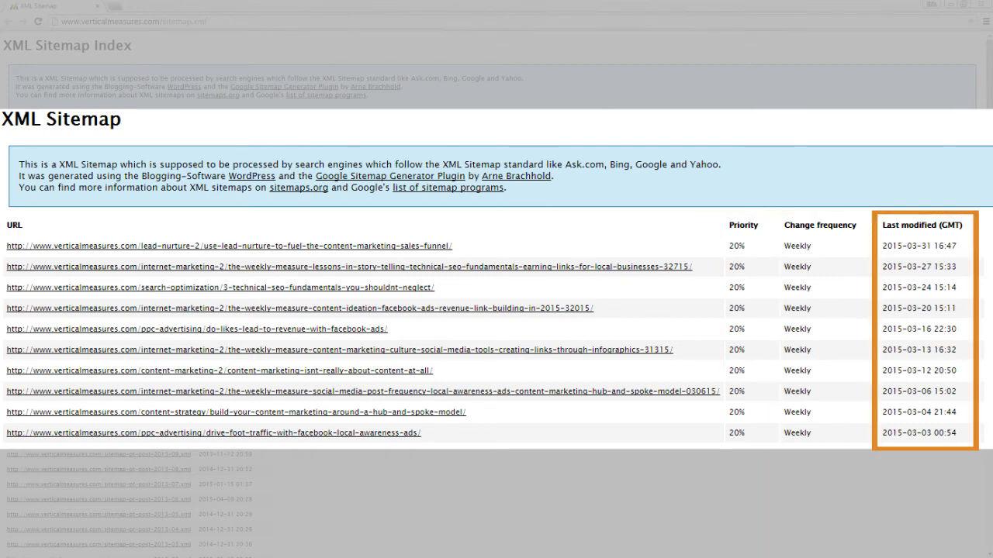